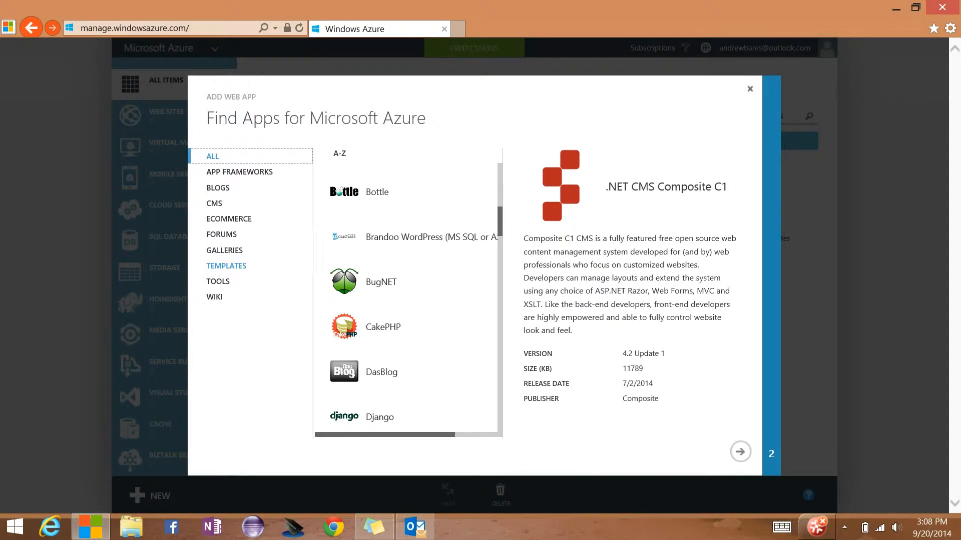
Filter to Templates and pick HTML5 Empty Site, proceeding to its configuration form
{"action": "left_click", "coordinate": [226, 266]}
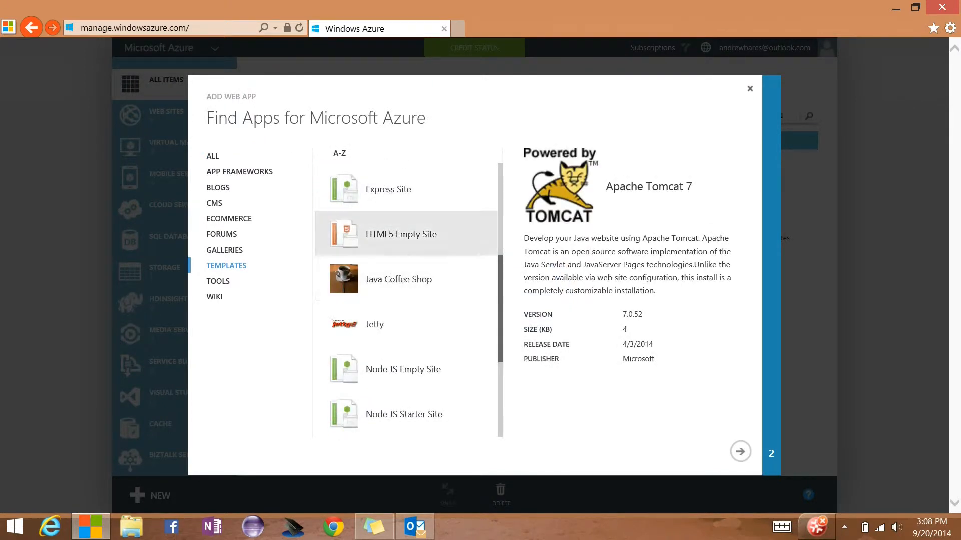
{"action": "left_click", "coordinate": [403, 234]}
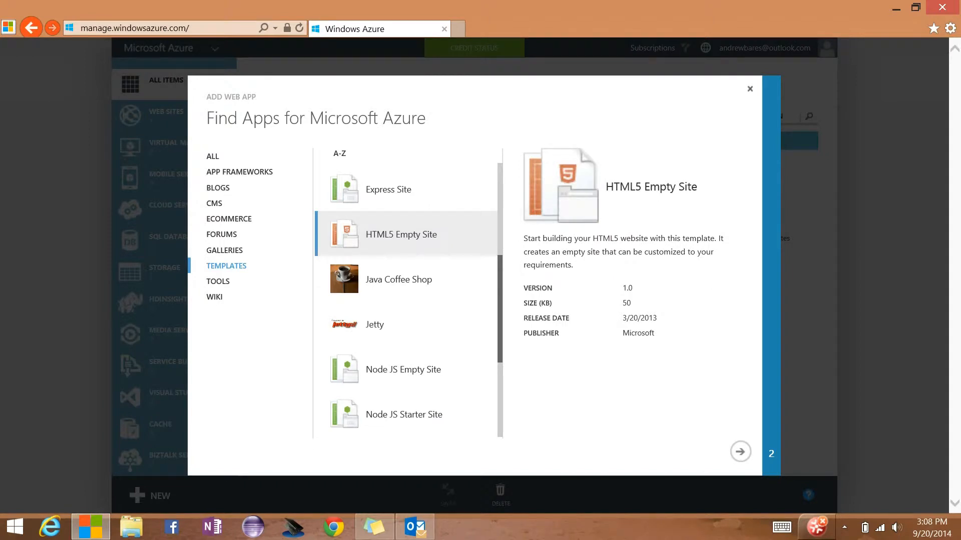
{"action": "left_click", "coordinate": [739, 451]}
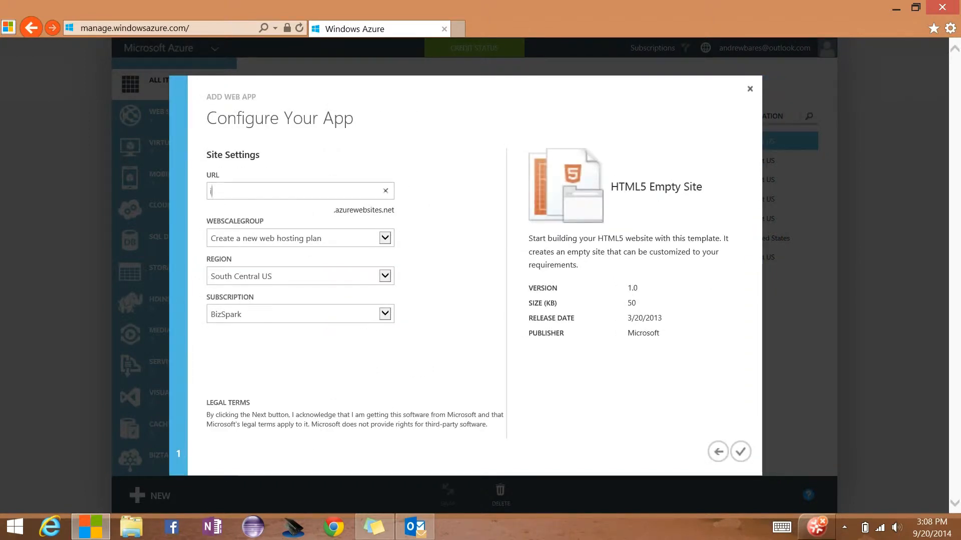
Name the site infv379-sample2, set region West US, and confirm creation
{"action": "type", "text": "infv"}
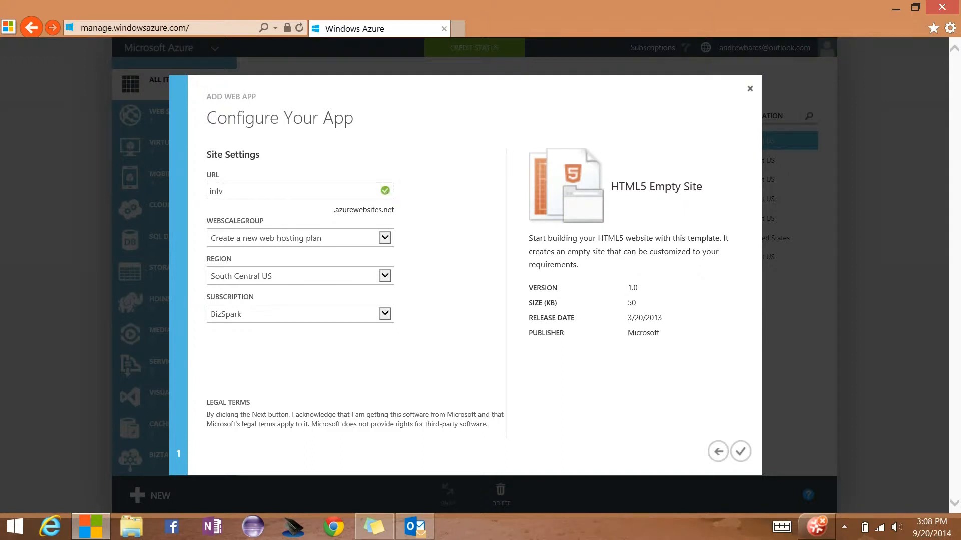
{"action": "left_click", "coordinate": [385, 276]}
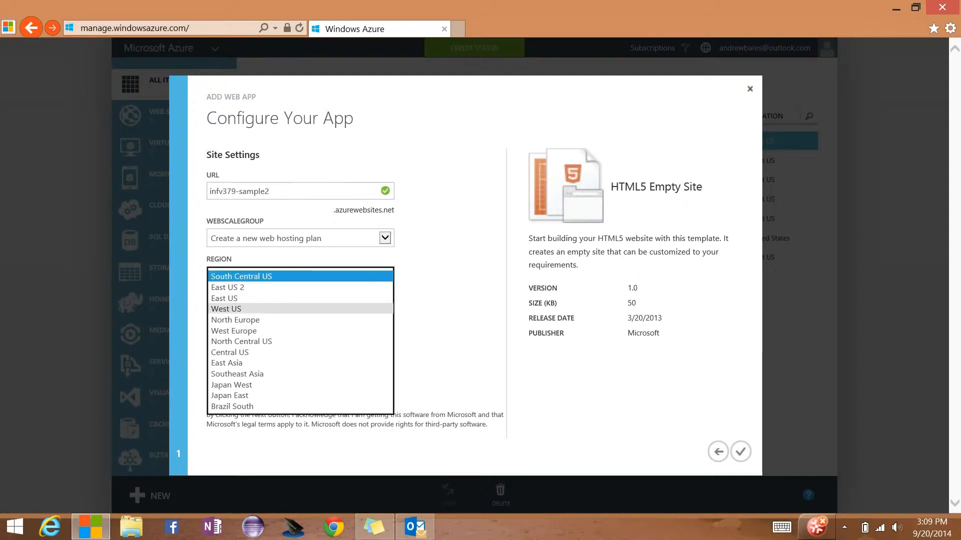
{"action": "left_click", "coordinate": [241, 276]}
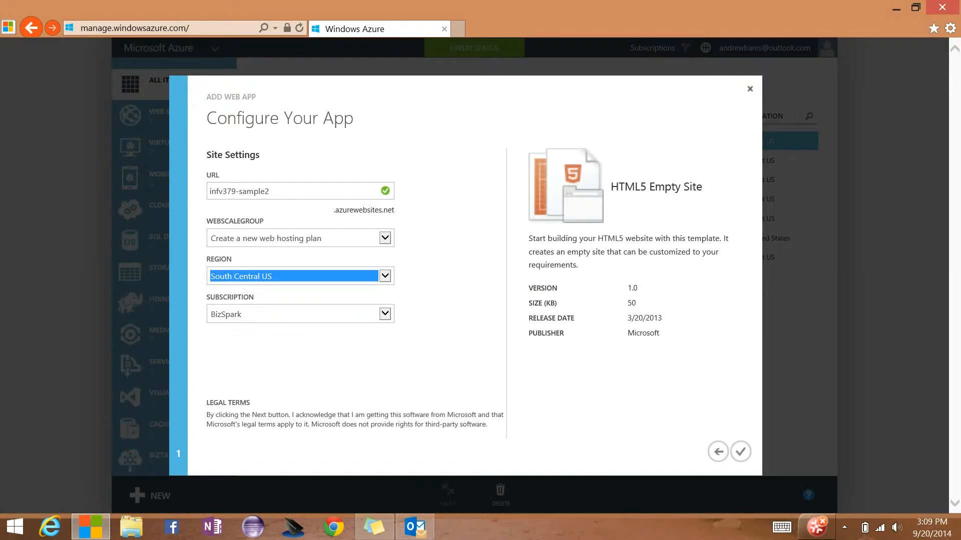
{"action": "left_click", "coordinate": [384, 276]}
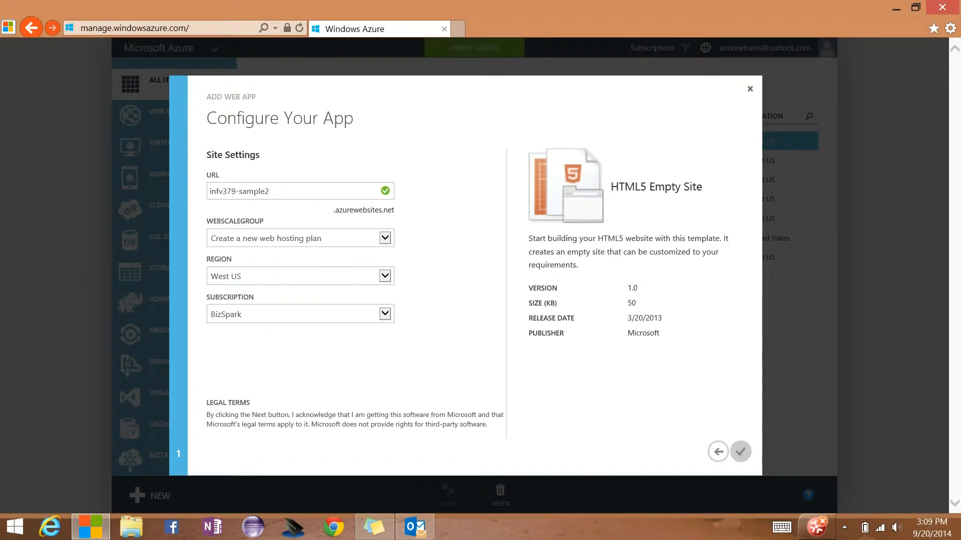
{"action": "mouse_move", "coordinate": [741, 451]}
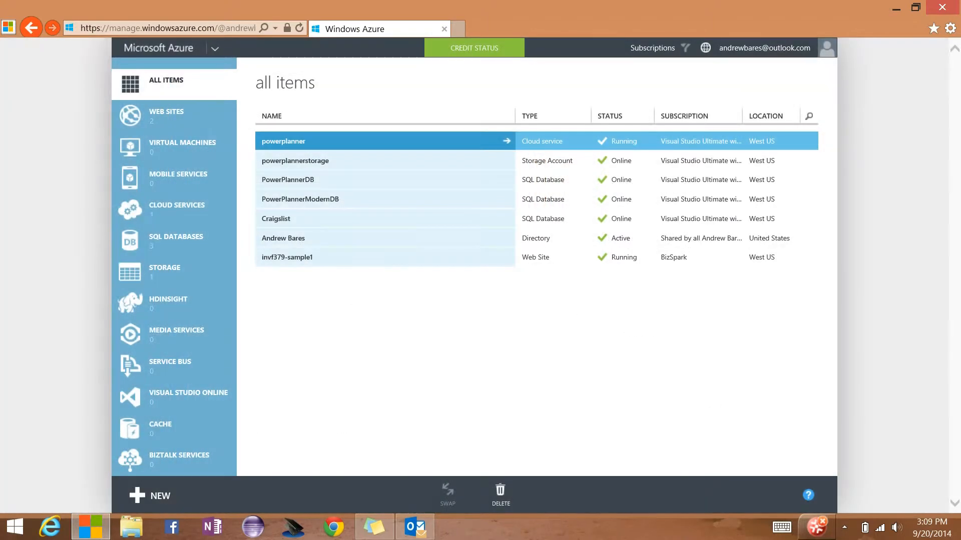
Show the infv379-sample2 dashboard with its Running status and site URL
{"action": "left_click", "coordinate": [166, 116]}
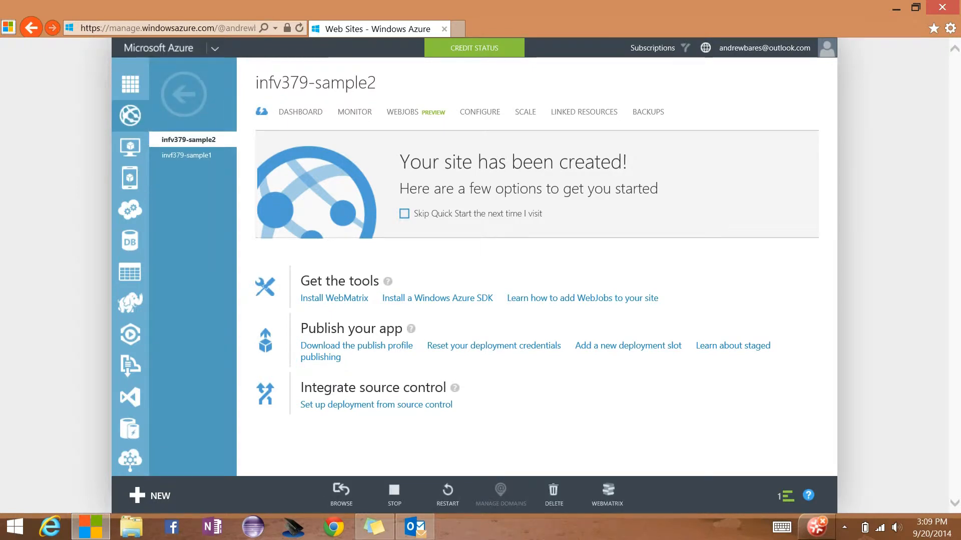
{"action": "left_click", "coordinate": [300, 111]}
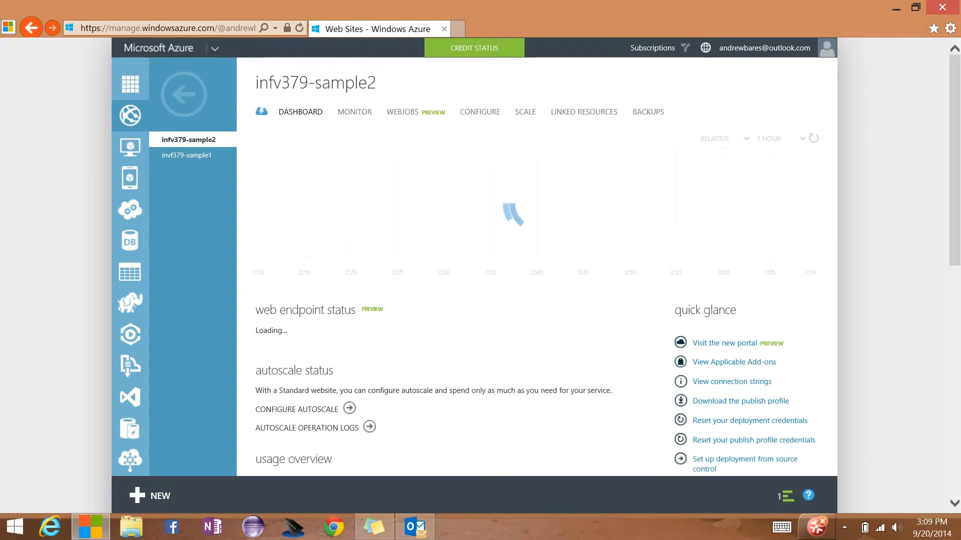
{"action": "scroll", "scroll_direction": "down", "scroll_amount": 3}
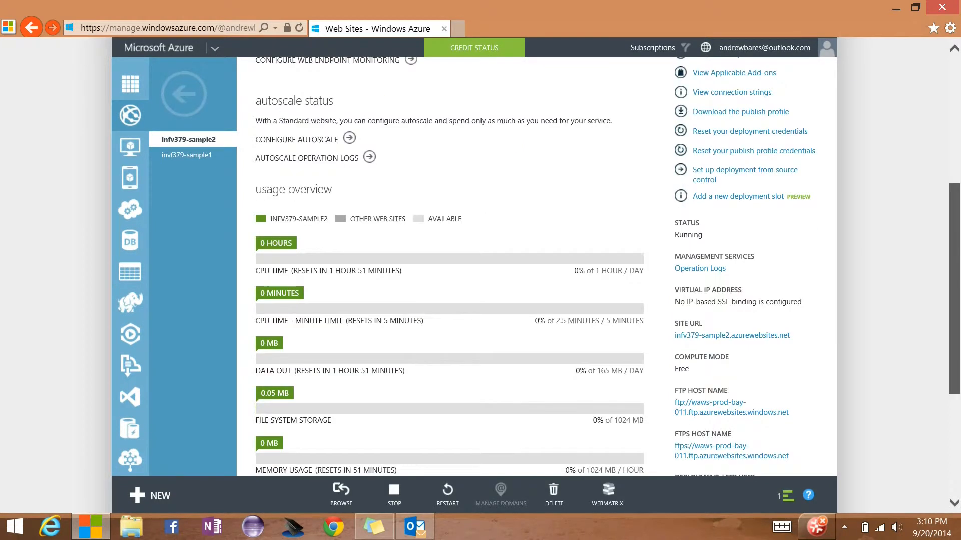